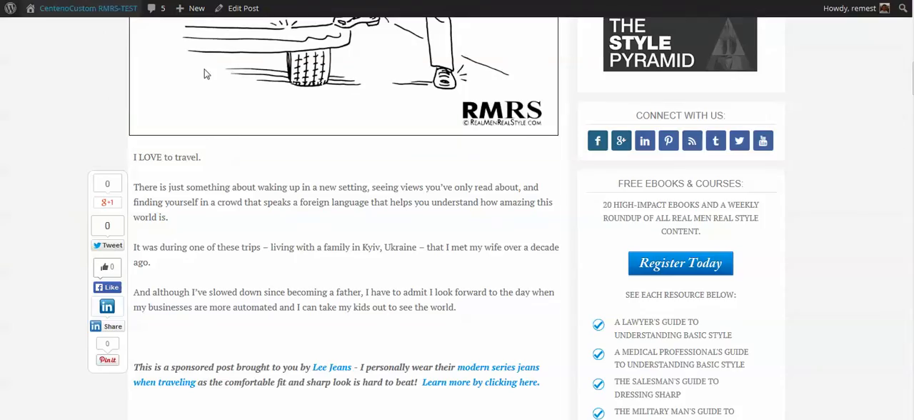
mouse_move(237, 166)
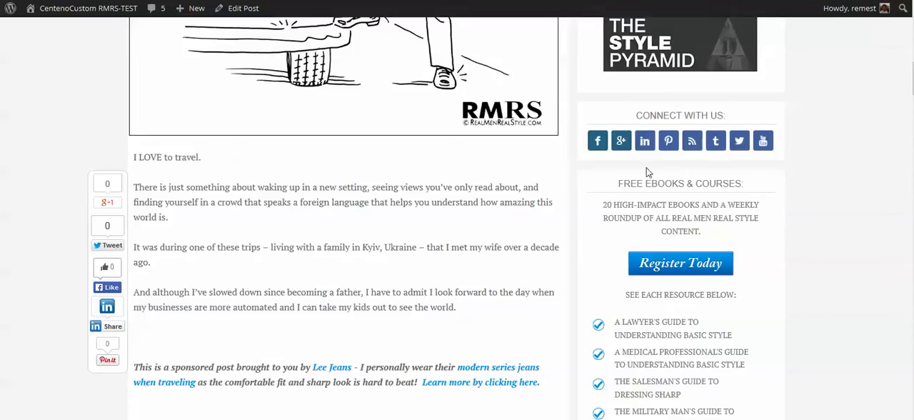
mouse_move(676, 168)
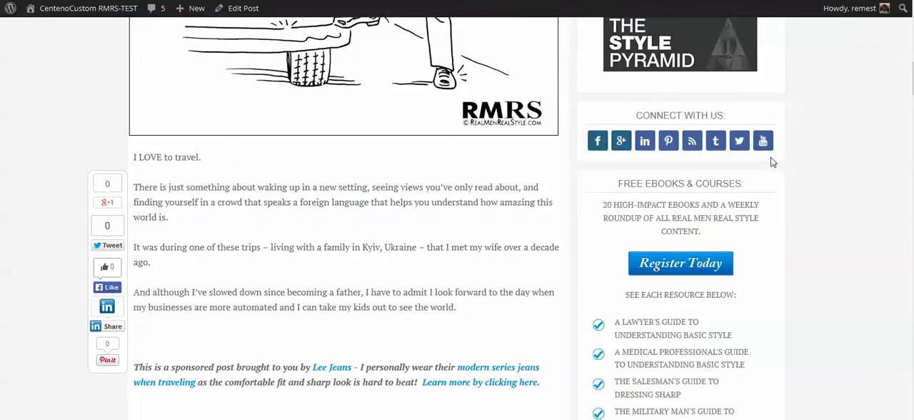
mouse_move(774, 163)
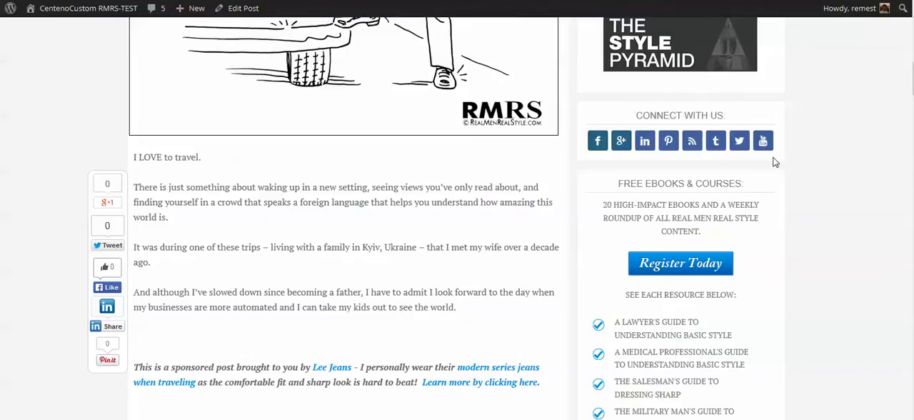
mouse_move(777, 159)
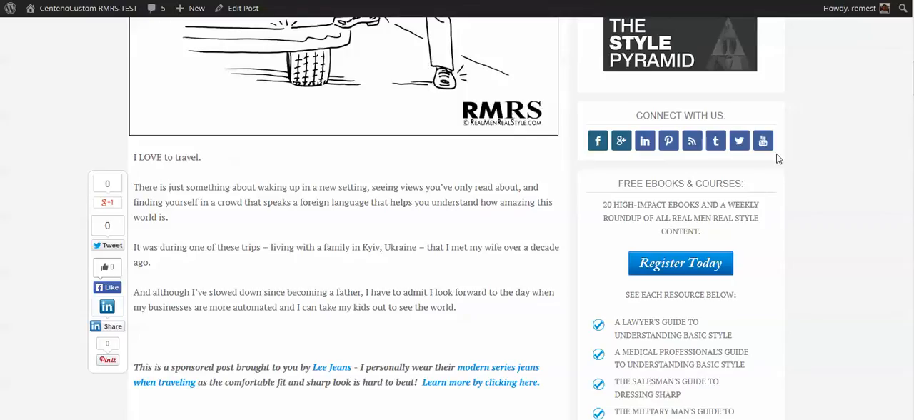
mouse_move(857, 220)
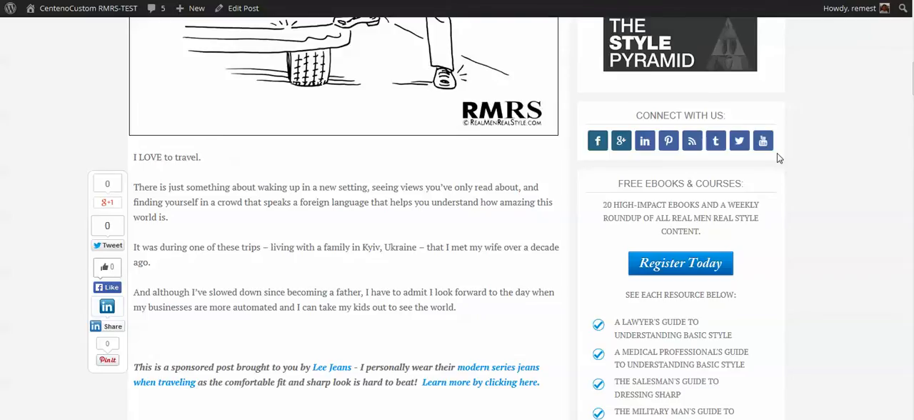
mouse_move(597, 140)
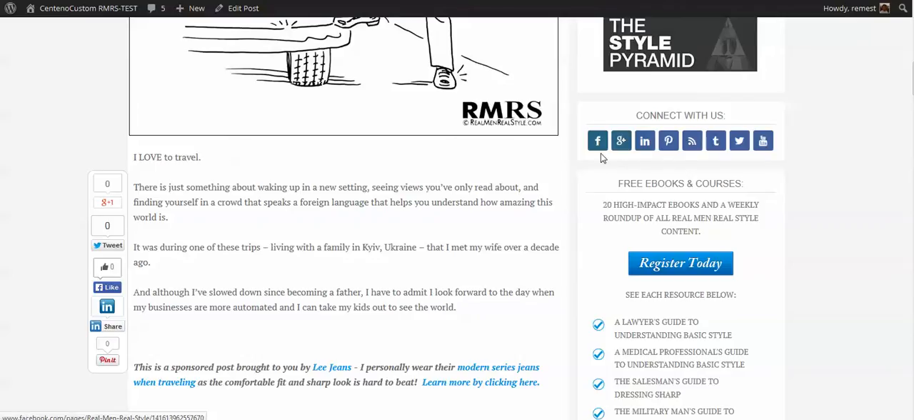
mouse_move(600, 160)
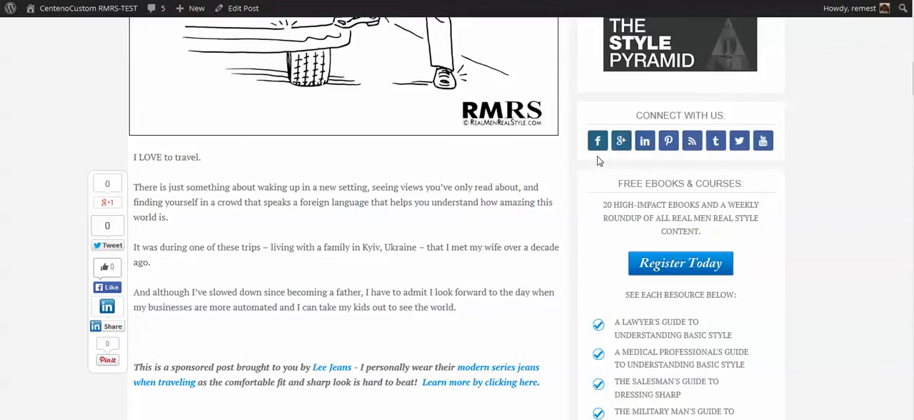
mouse_move(644, 163)
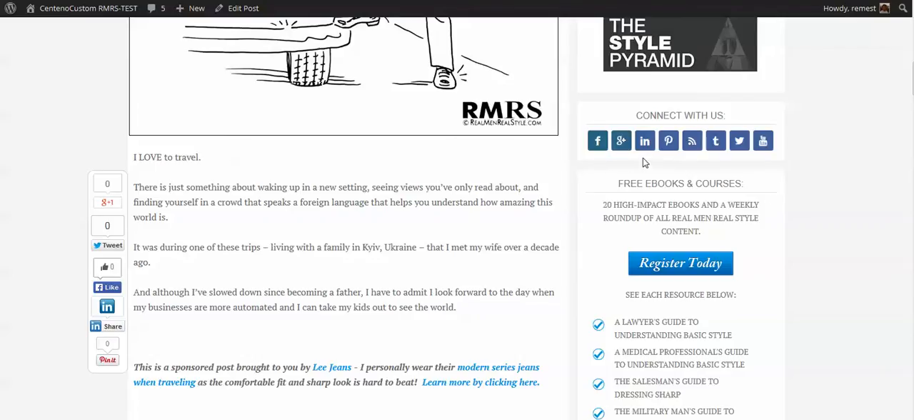
mouse_move(597, 140)
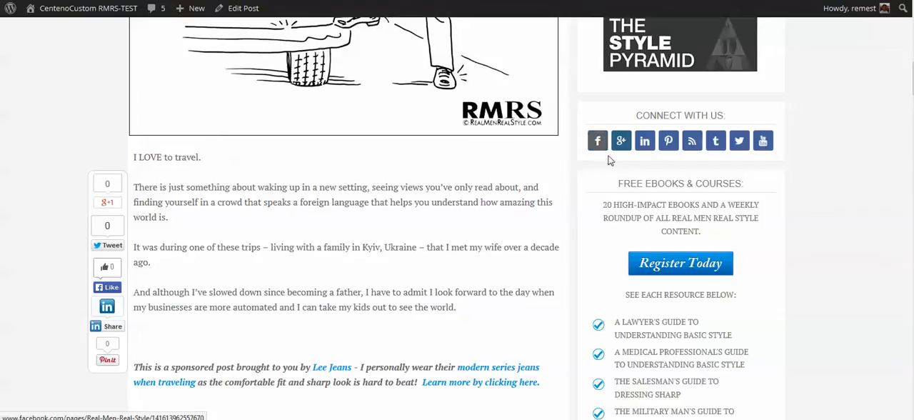
mouse_move(691, 140)
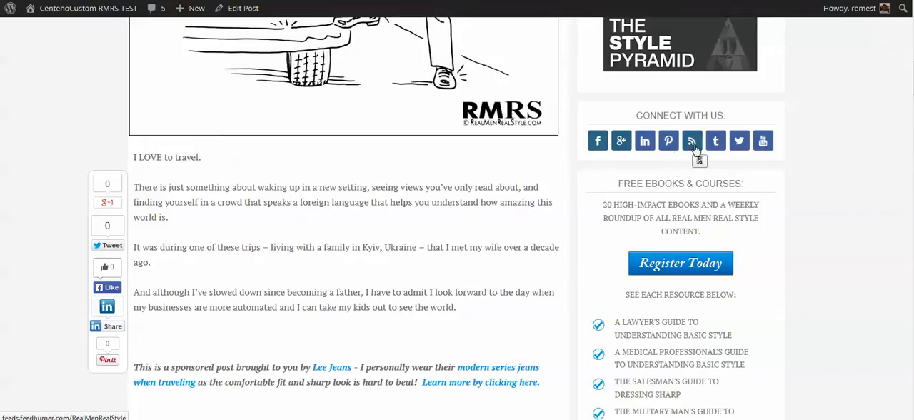
mouse_move(691, 156)
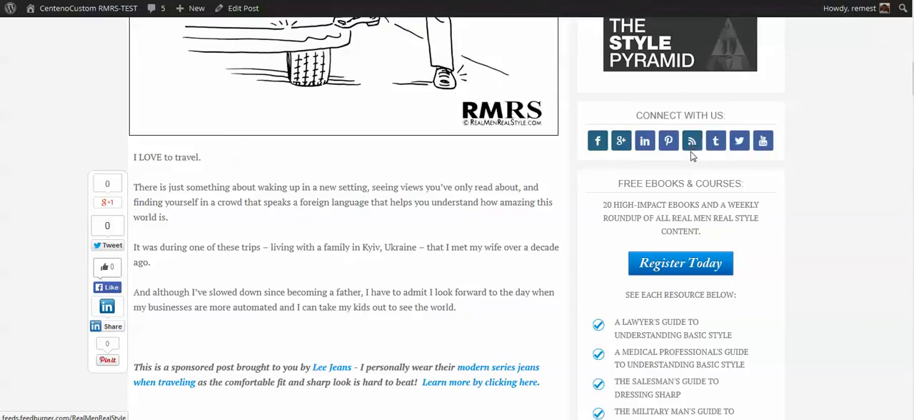
mouse_move(762, 140)
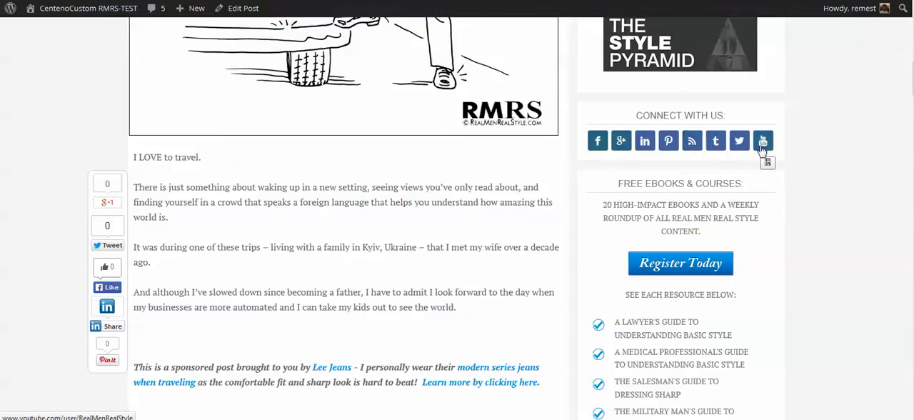
mouse_move(783, 157)
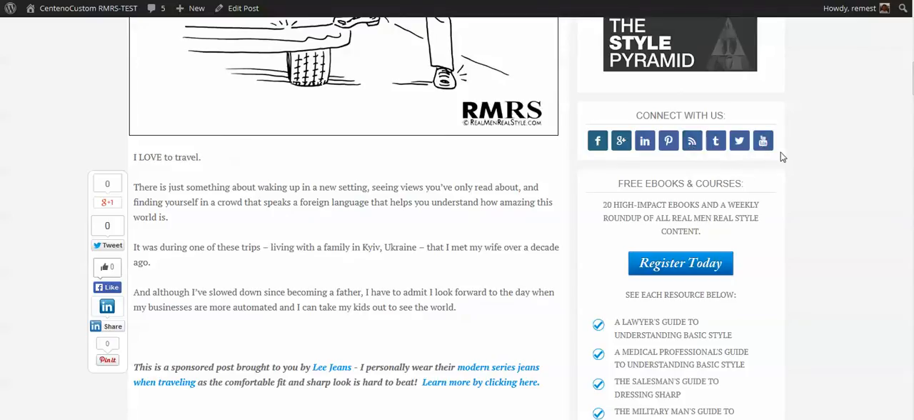
mouse_move(584, 157)
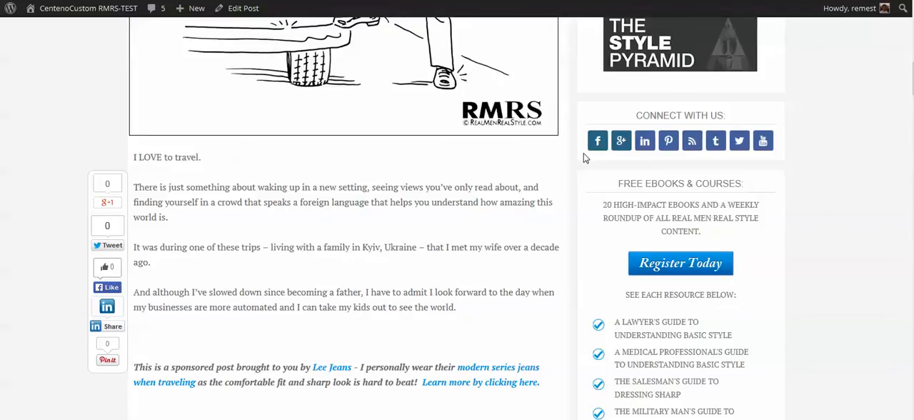
mouse_move(763, 140)
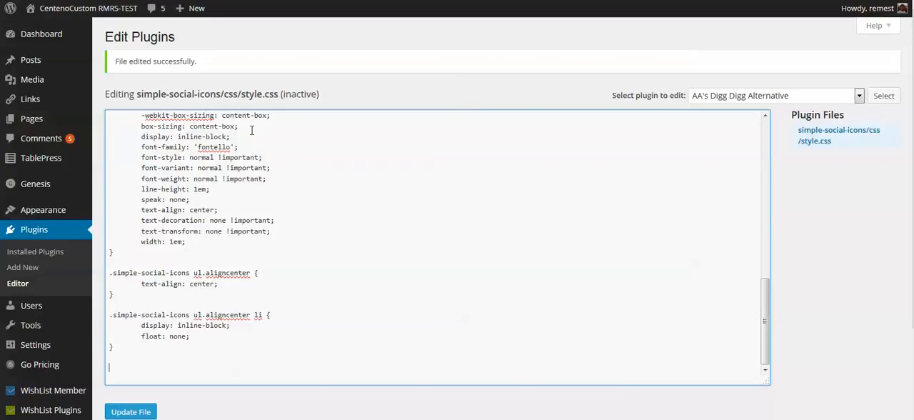
mouse_move(571, 109)
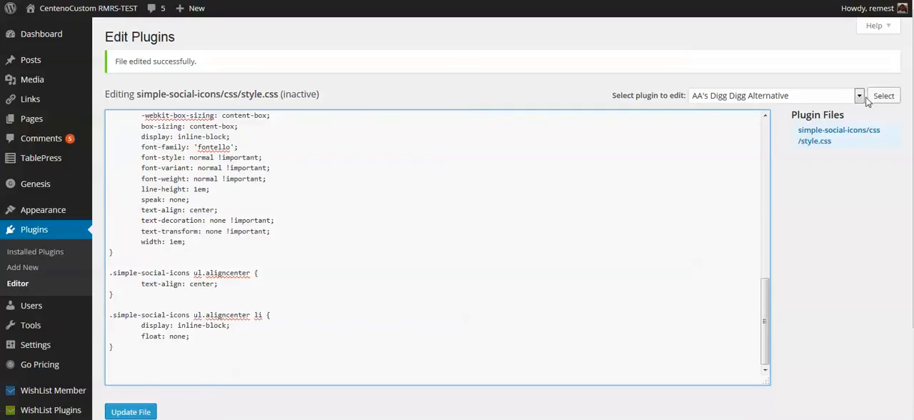
Step: Load the Simple Social Icons plugin in the plugin editor via the plugin dropdown
click(774, 94)
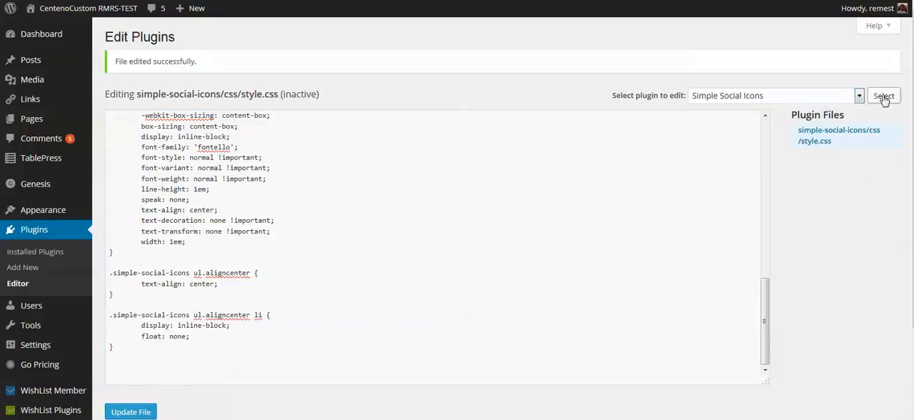
click(131, 412)
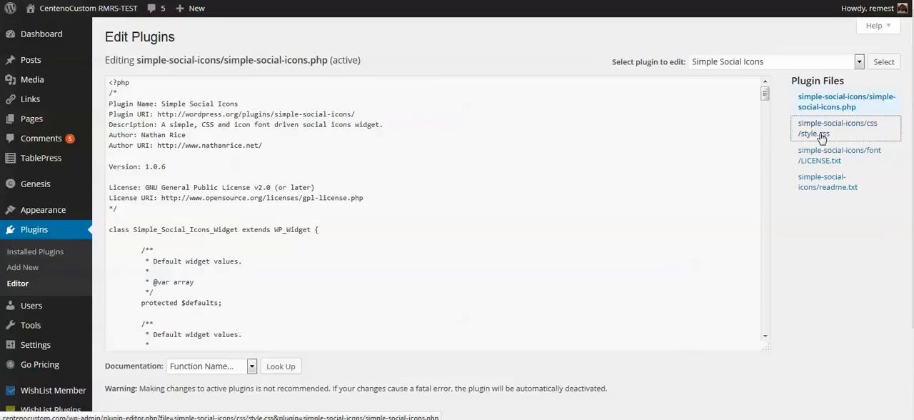
Step: Show the end of simple-social-icons/css/style.css where the colour rules go
click(822, 128)
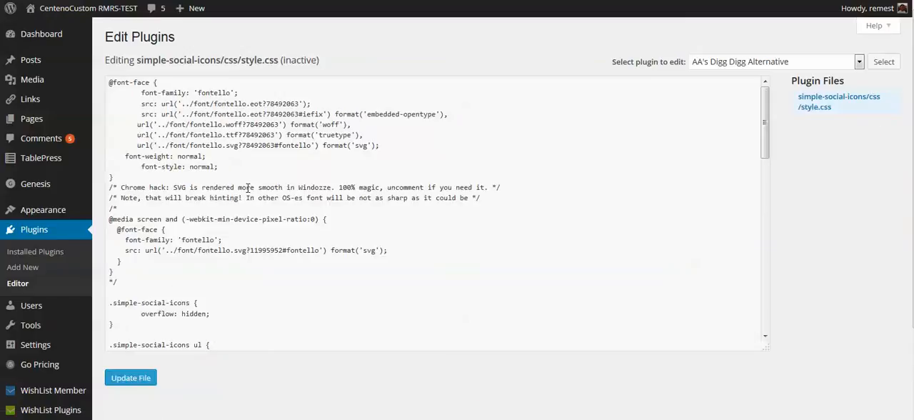
scroll(down, 3)
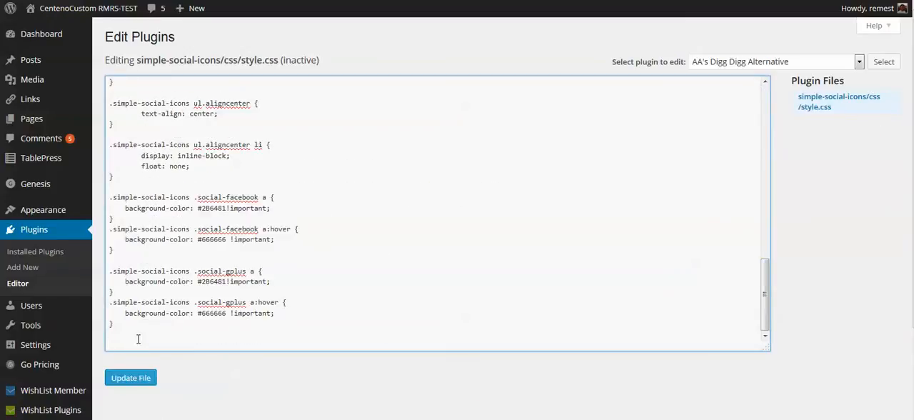
scroll(down, 3)
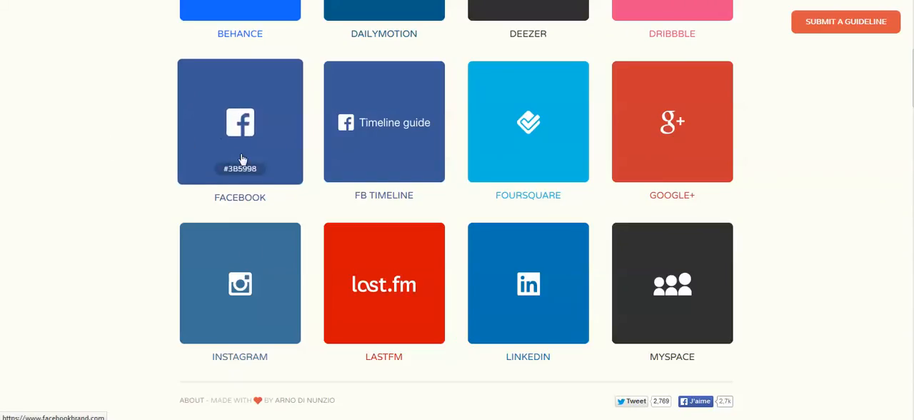
mouse_move(422, 156)
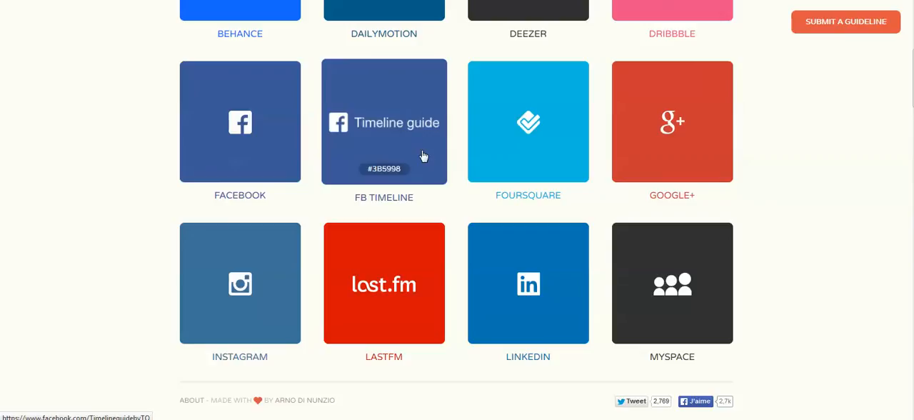
mouse_move(240, 126)
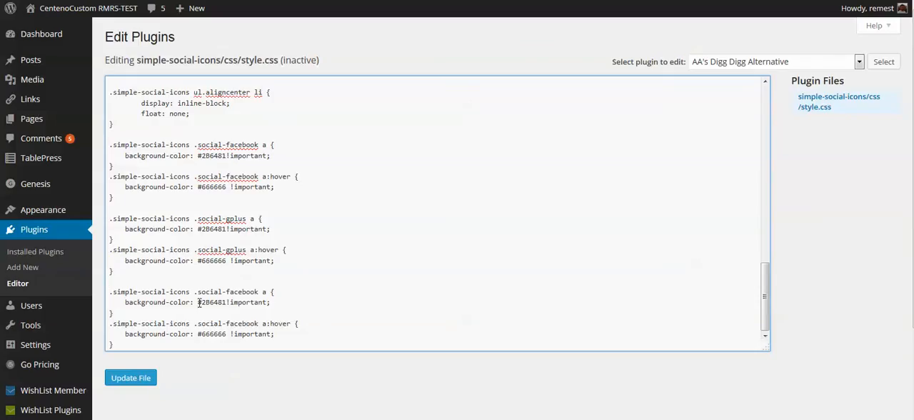
Step: Set the Facebook icon background to #3b5998 and duplicate its rule block
double_click(211, 303)
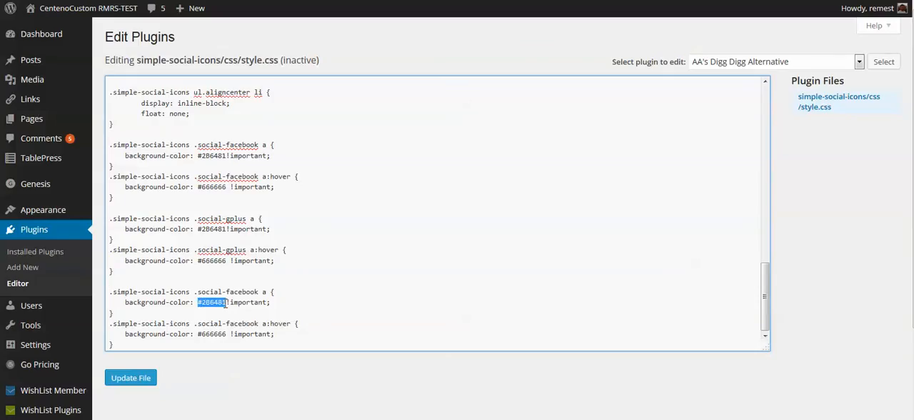
text(#3b5998)
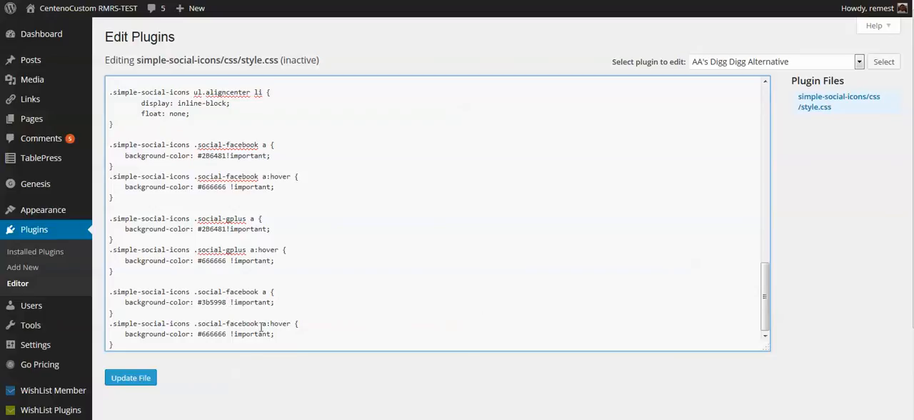
drag(108, 291, 274, 343)
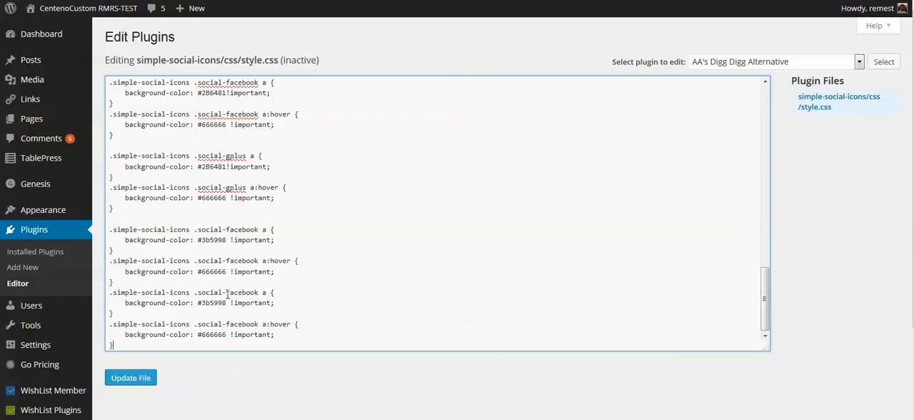
Step: Turn the copied block into a gplus rule with a #cc3732 background
double_click(243, 292)
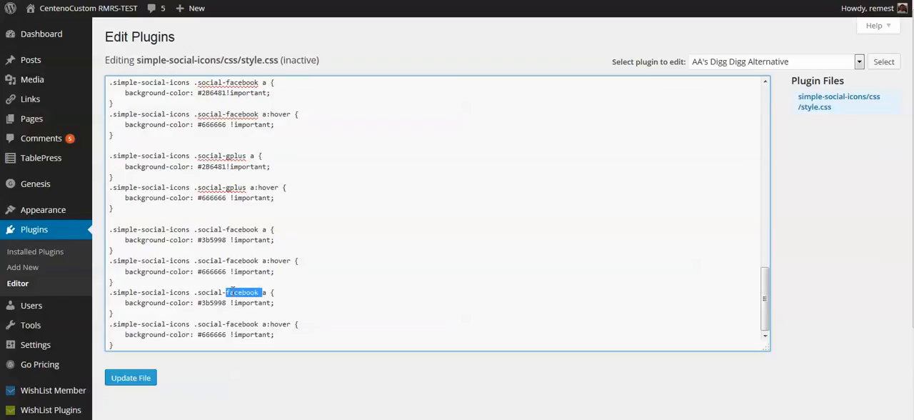
text(gplus)
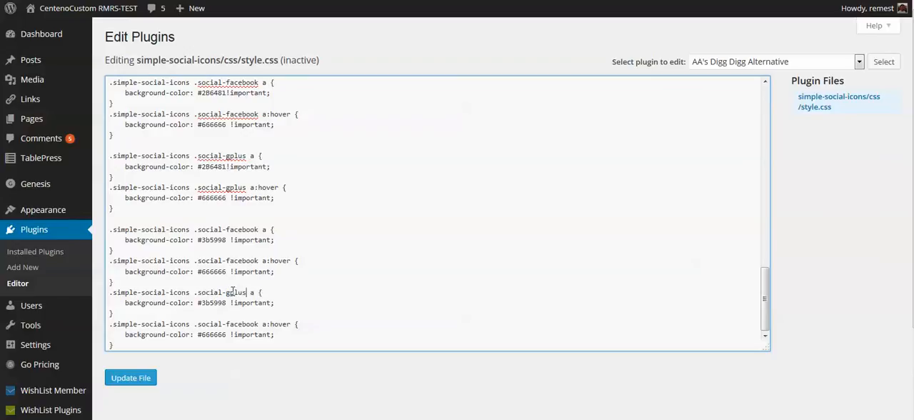
double_click(235, 323)
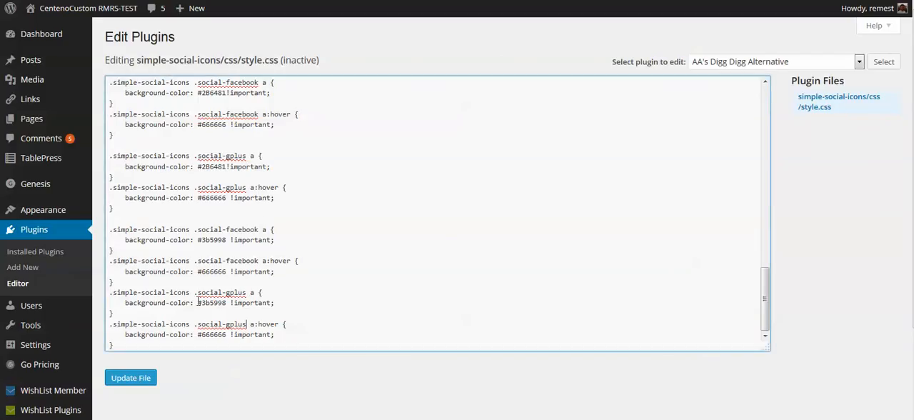
double_click(212, 303)
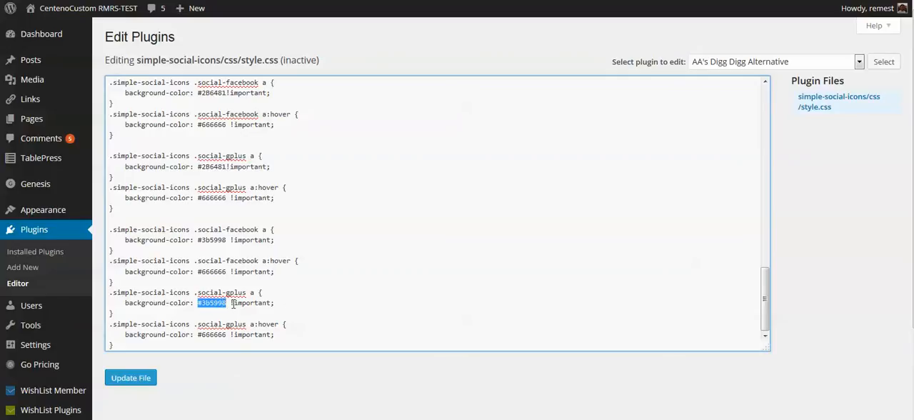
text(#cc3732)
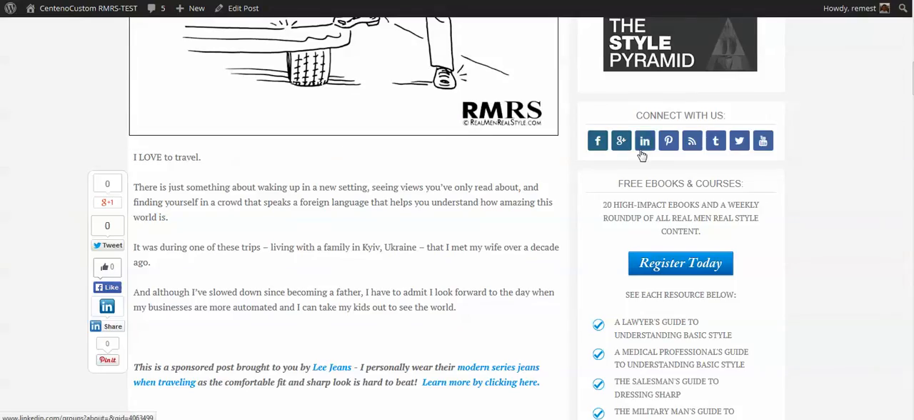
mouse_move(668, 140)
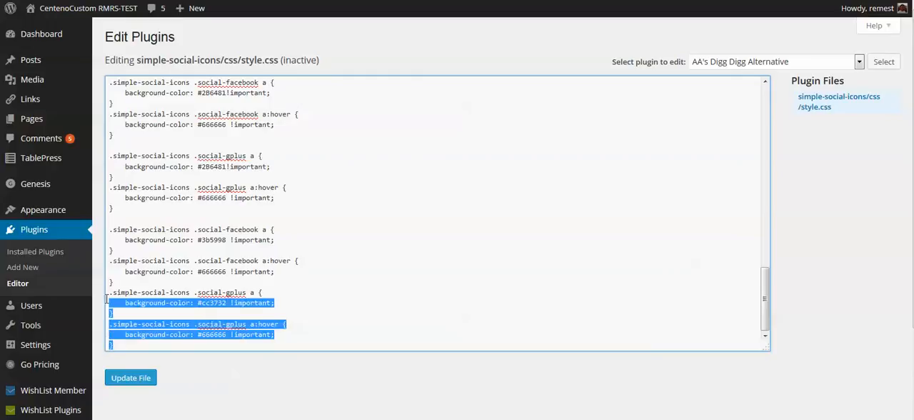
Step: Paste another gplus block below and begin renaming its selectors to pinterest
click(126, 345)
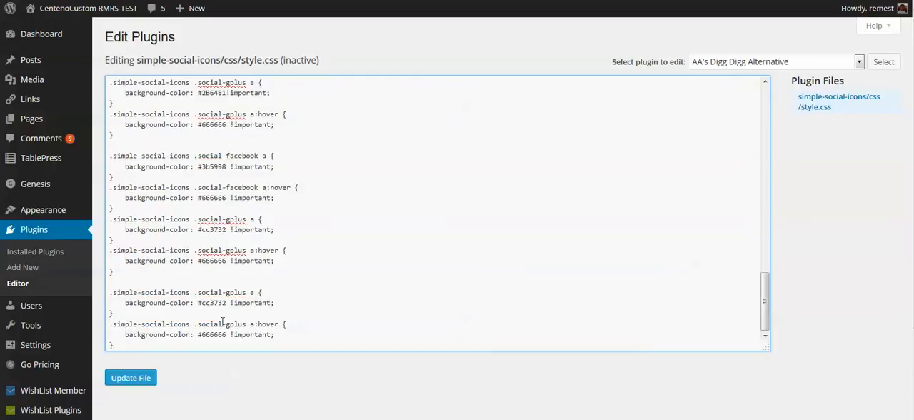
double_click(234, 323)
text(interest)
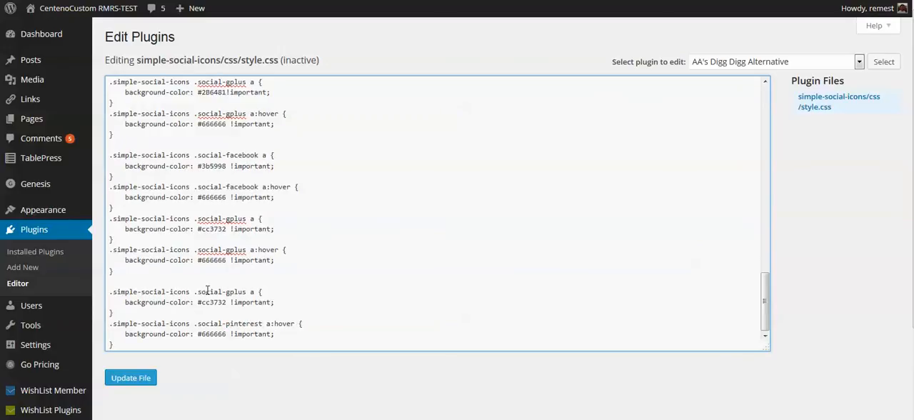
double_click(220, 291)
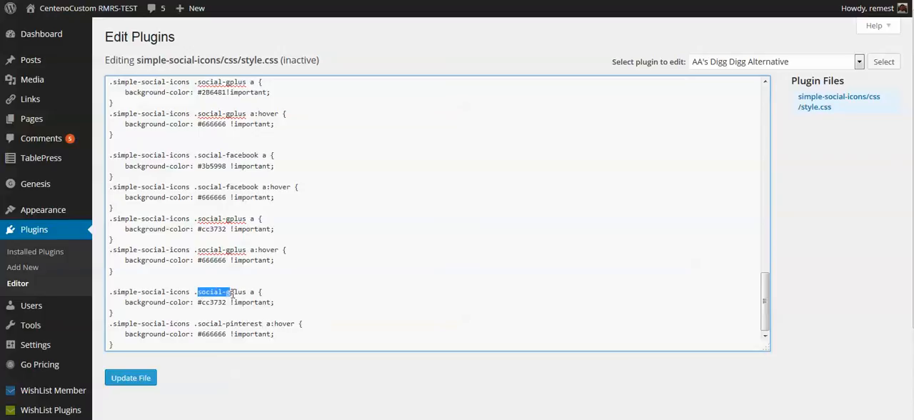
double_click(235, 292)
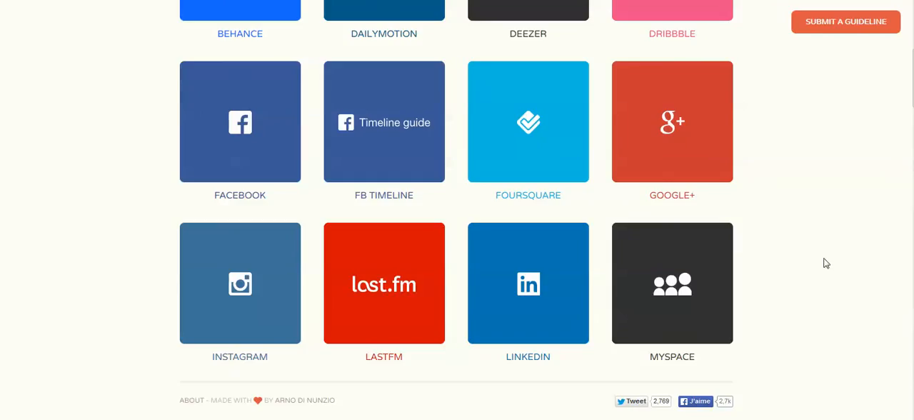
Step: Scroll the findguidelin.es page down to the Pinterest brand colour tile
scroll(down, 3)
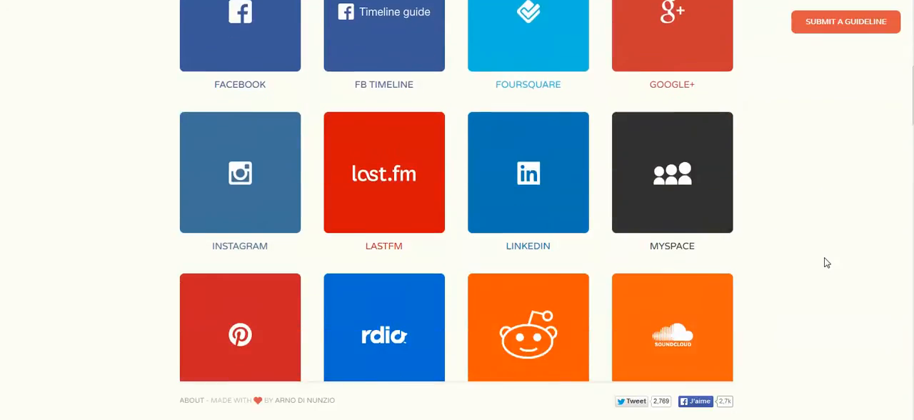
scroll(down, 3)
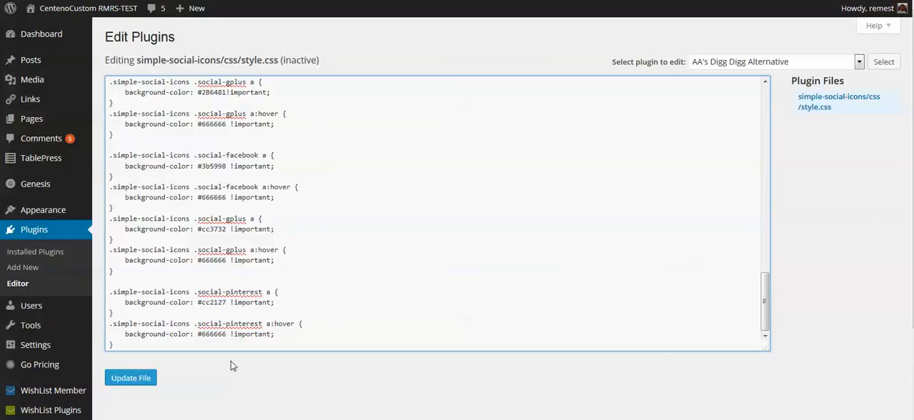
Step: Save the stylesheet with the Pinterest #cc2127 rule via Update File
click(131, 377)
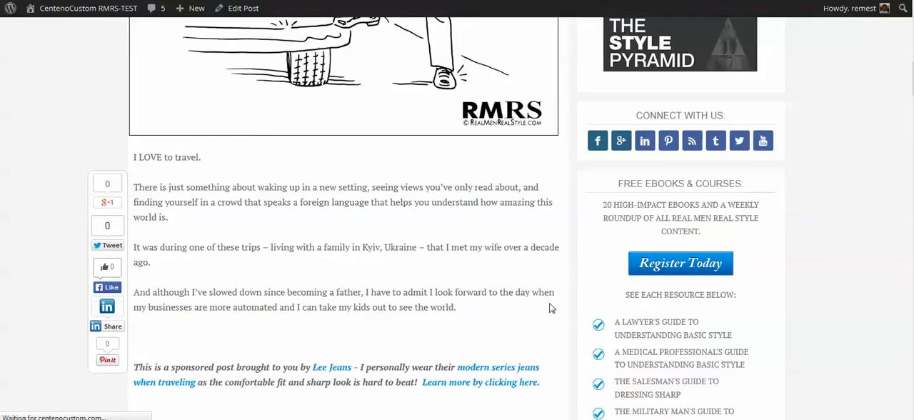
mouse_move(613, 165)
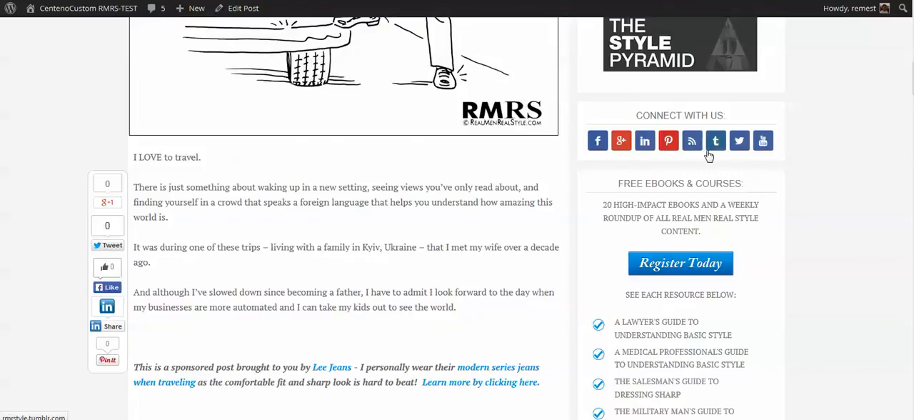
mouse_move(668, 157)
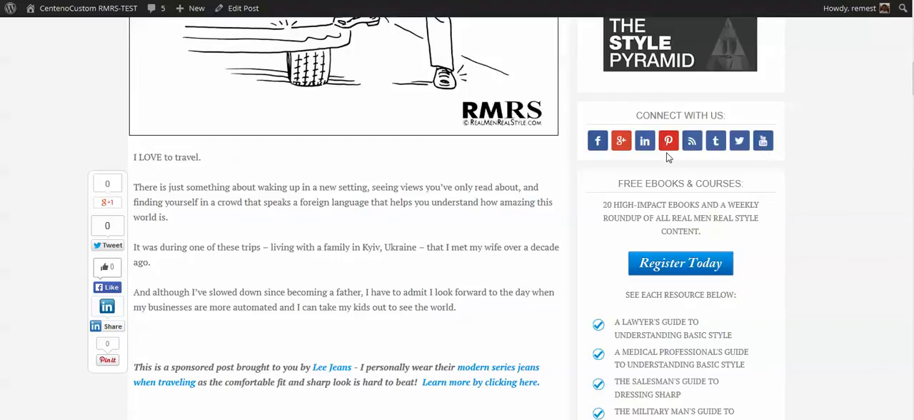
mouse_move(717, 163)
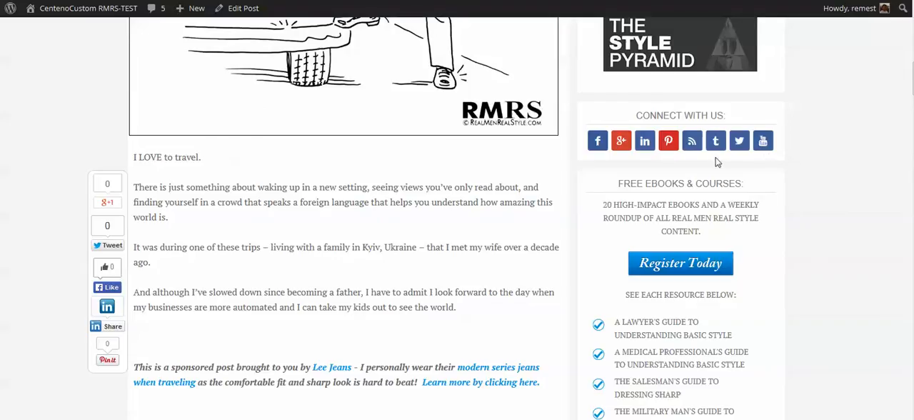